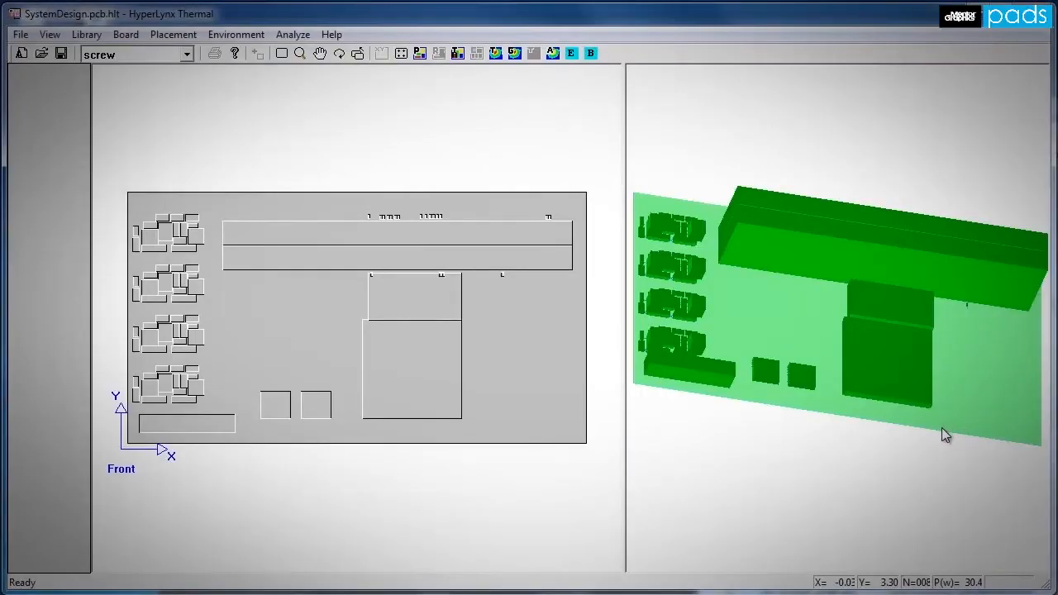
{"action": "mouse_move", "coordinate": [345, 74]}
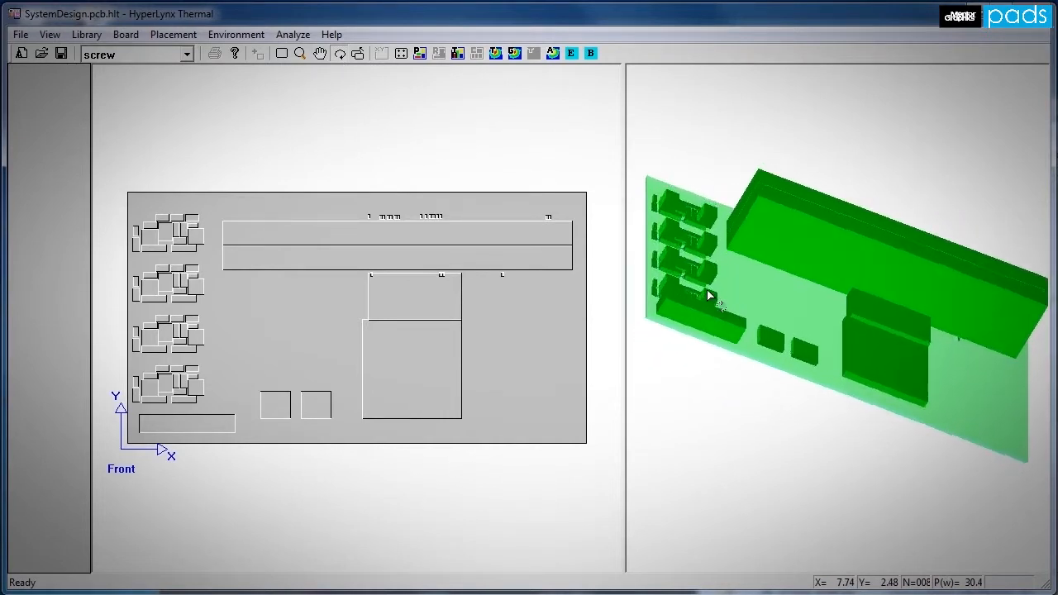
Run the thermal analysis and show the board temperature map with its hot spot
{"action": "left_click_drag", "start_coordinate": [707, 294], "coordinate": [946, 298]}
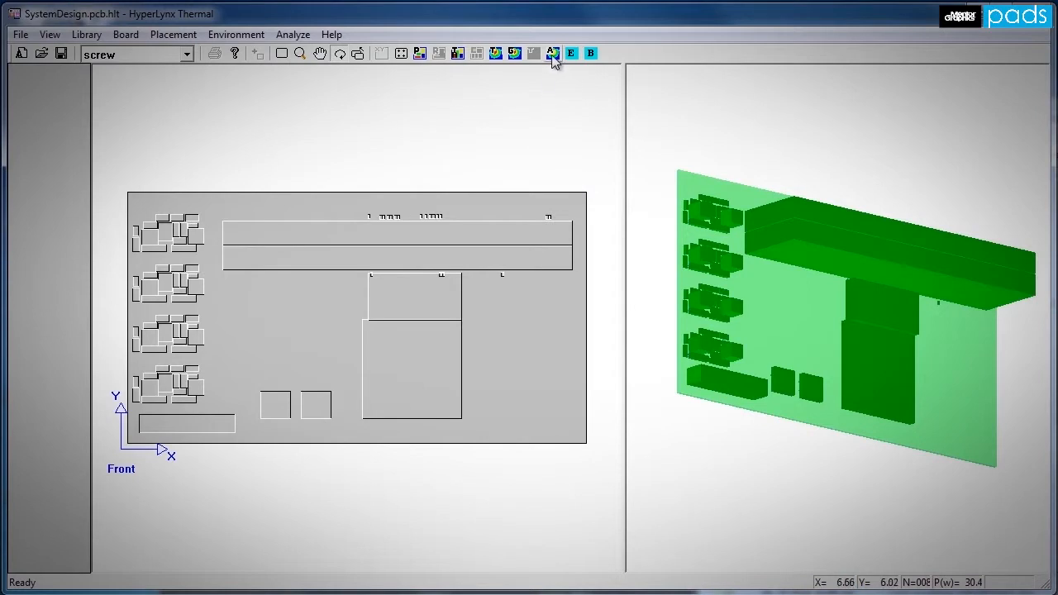
{"action": "left_click", "coordinate": [549, 53]}
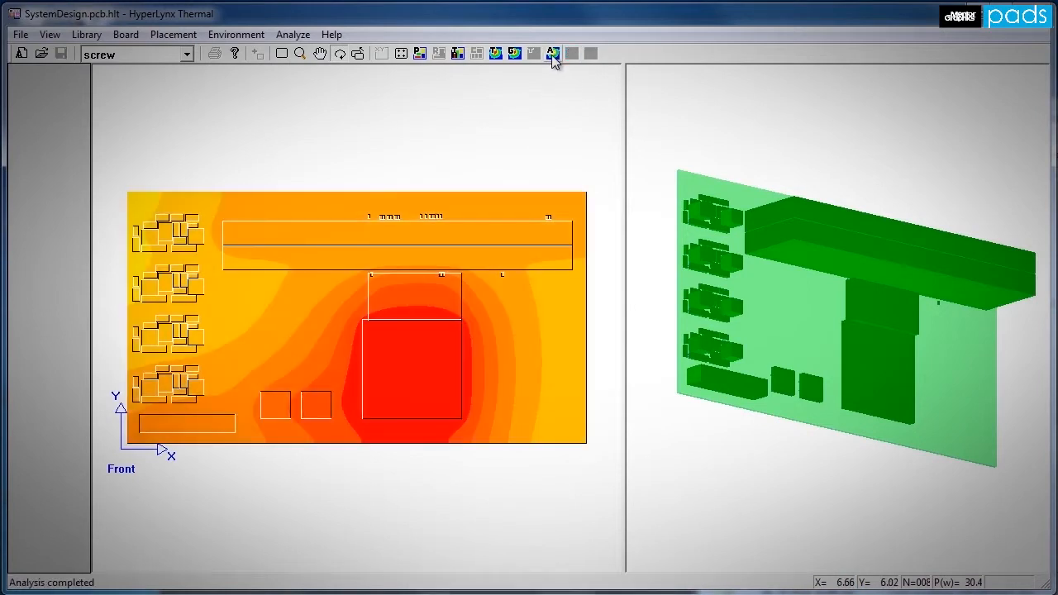
{"action": "left_click", "coordinate": [549, 53]}
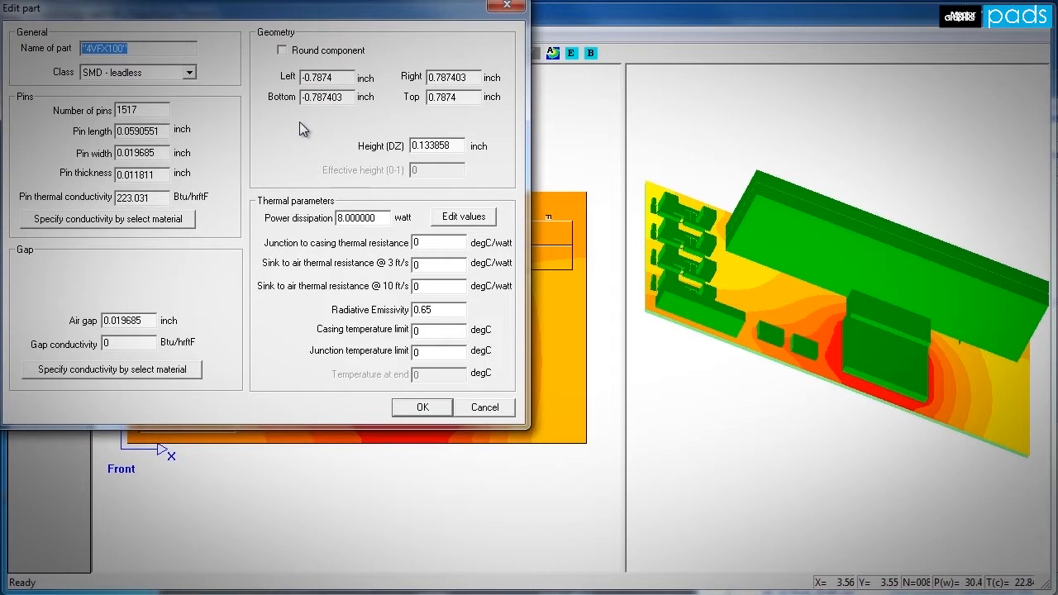
{"action": "mouse_move", "coordinate": [426, 419]}
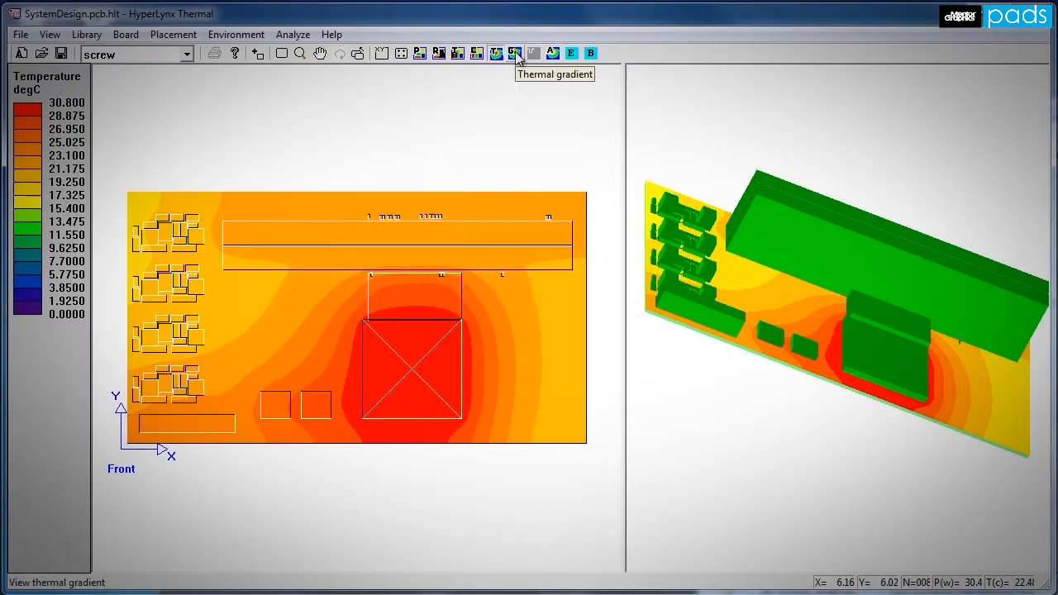
{"action": "left_click", "coordinate": [513, 52]}
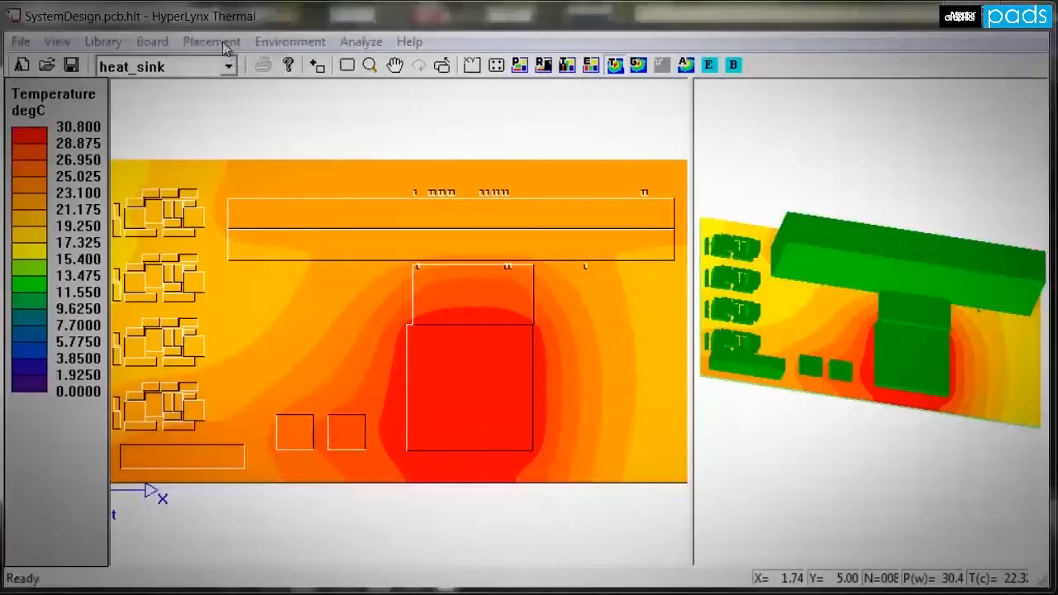
Place a screw below the hot component via Placement > Screw
{"action": "left_click", "coordinate": [212, 41]}
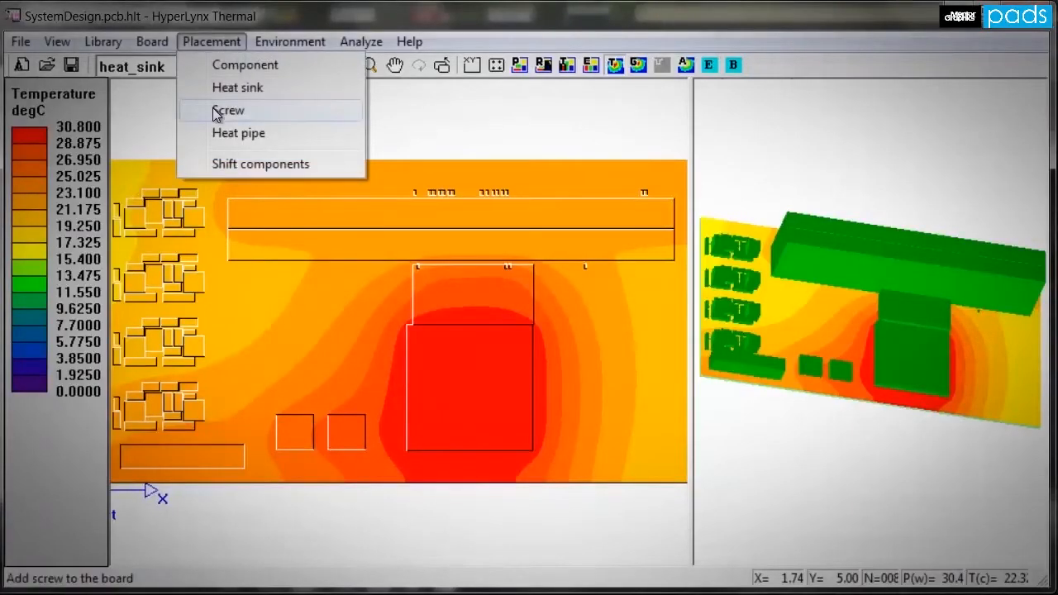
{"action": "left_click", "coordinate": [228, 109]}
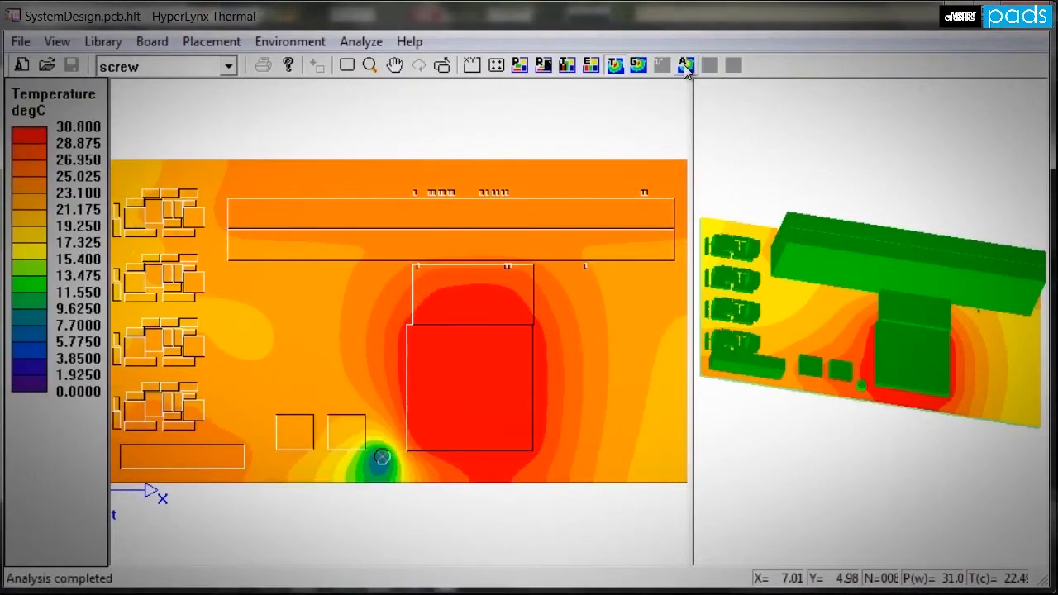
Rerun the analysis, check the thermal gradient, and show peak temperature near 26.9 degC
{"action": "left_click", "coordinate": [635, 66]}
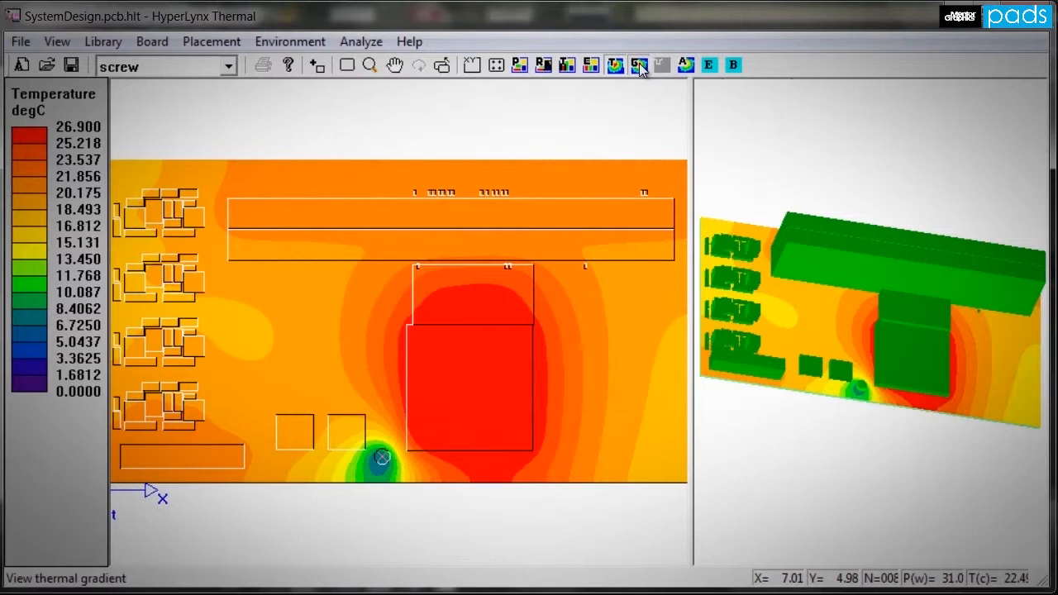
{"action": "left_click", "coordinate": [638, 65]}
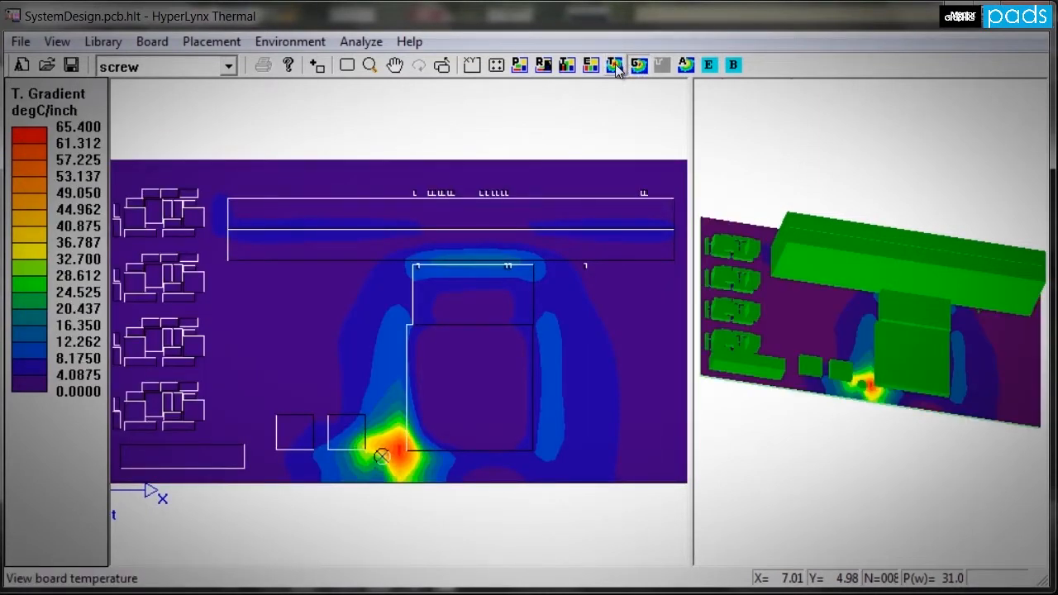
{"action": "left_click", "coordinate": [609, 64]}
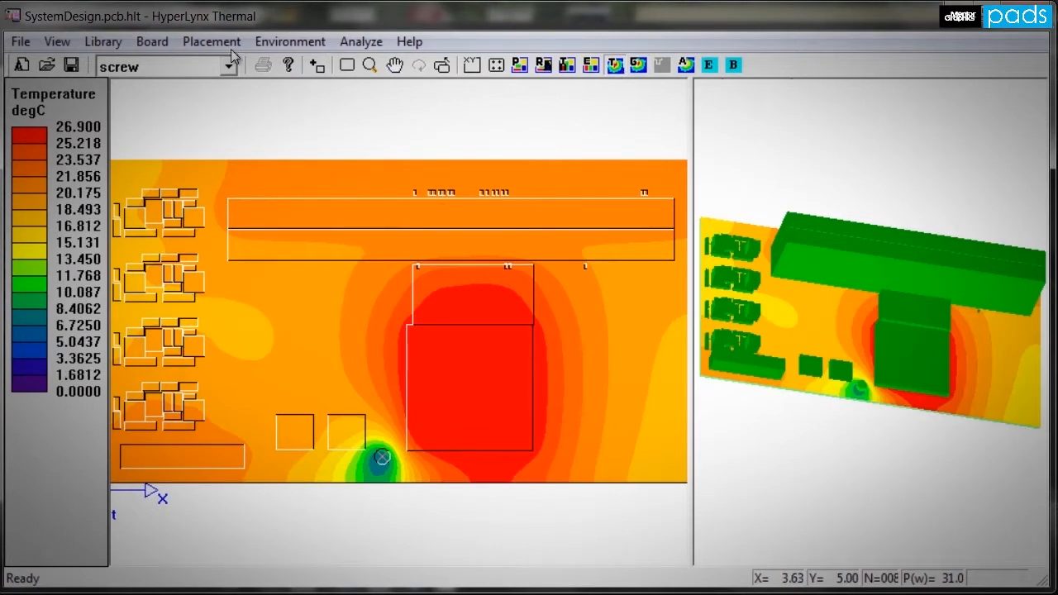
Place a heat sink on the hot component and rerun, lowering peak to about 24.7 degC
{"action": "left_click", "coordinate": [211, 41]}
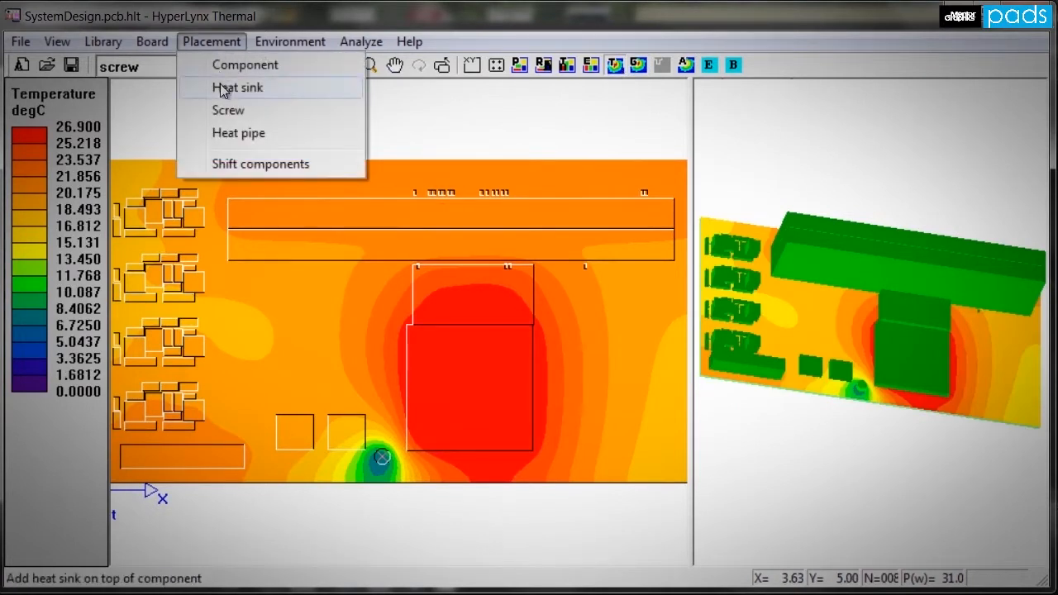
{"action": "left_click", "coordinate": [238, 86]}
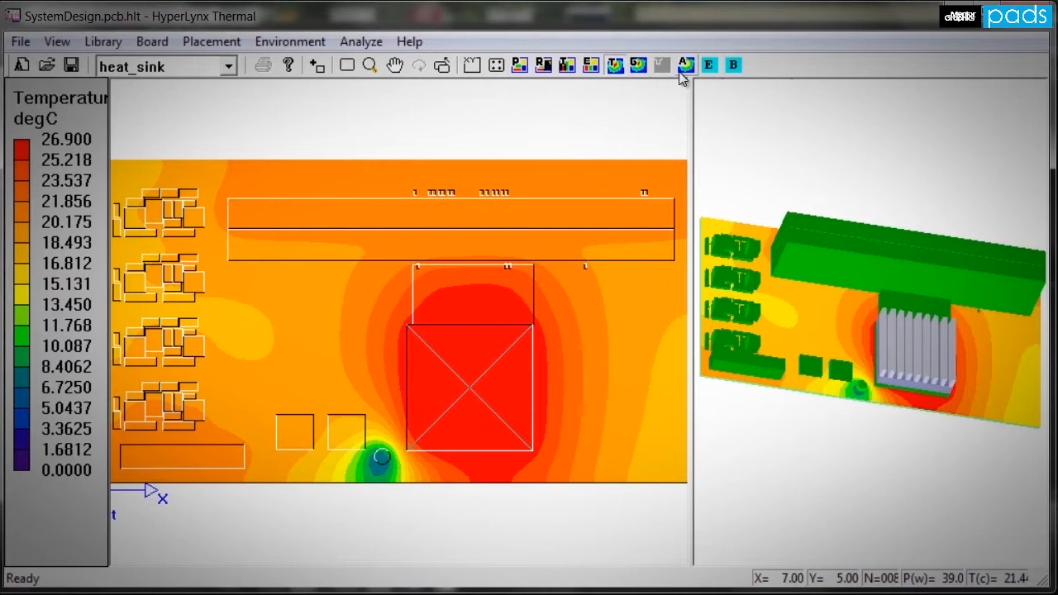
{"action": "left_click", "coordinate": [685, 66]}
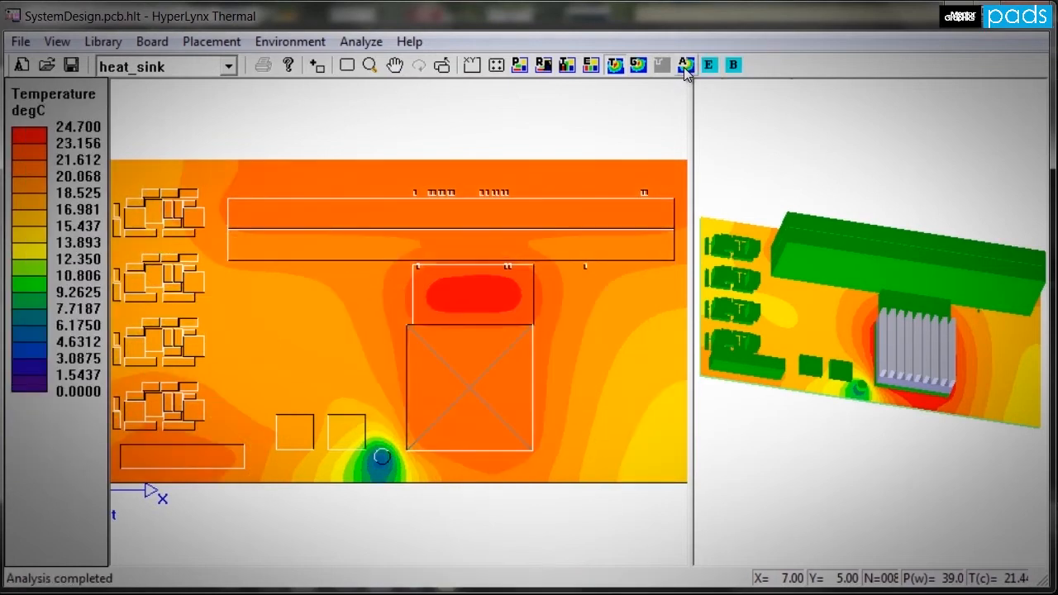
{"action": "mouse_move", "coordinate": [687, 75]}
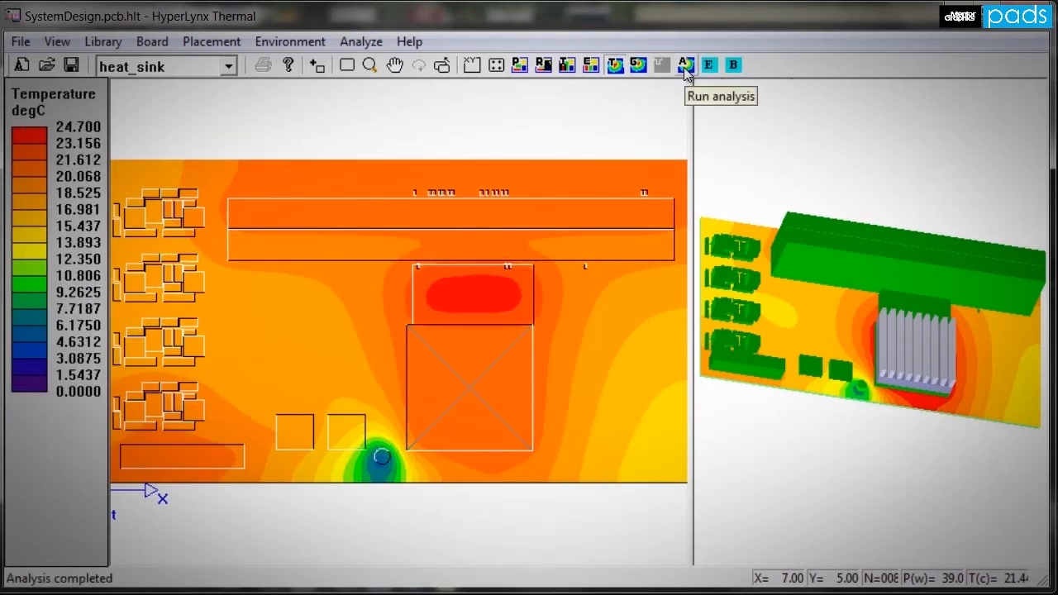